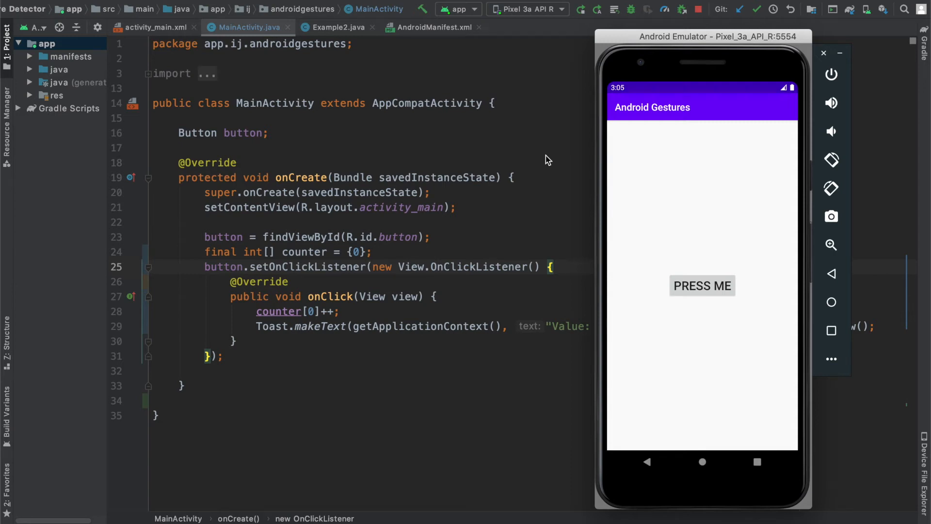
mouse_move(683, 239)
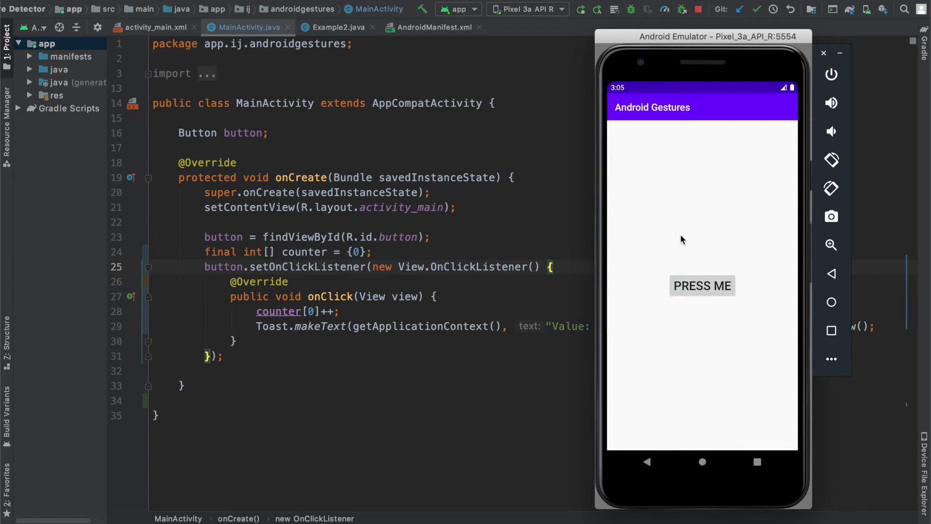
mouse_move(707, 370)
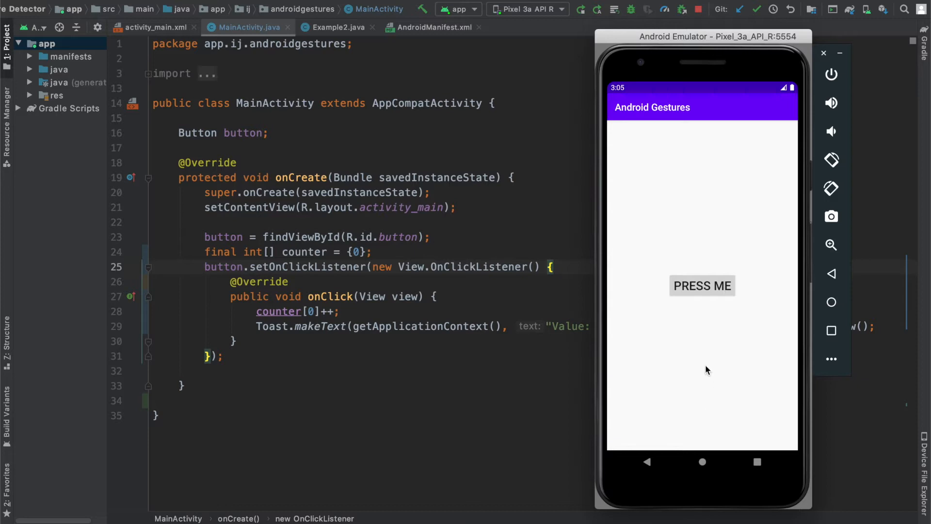
mouse_move(702, 366)
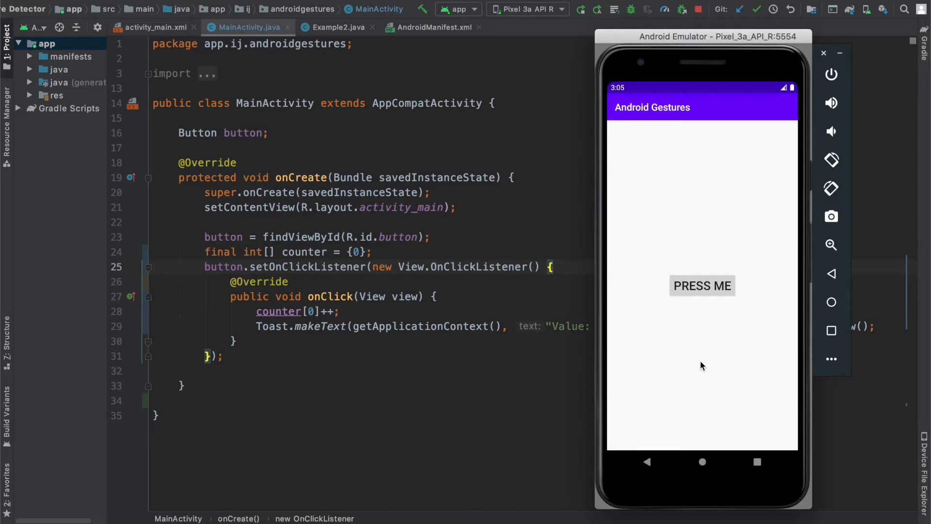
mouse_move(691, 305)
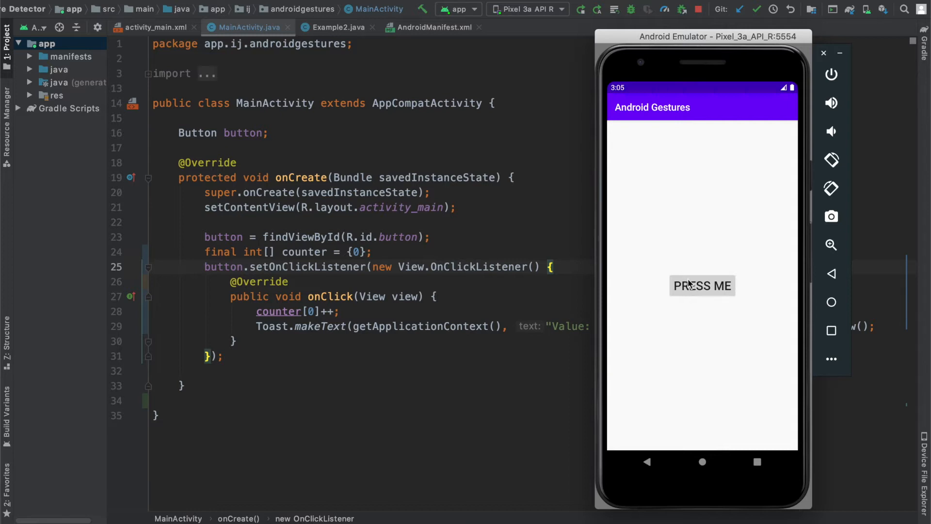
Press the PRESS ME button five times so the counter toasts reach Value: 7
left_click(702, 285)
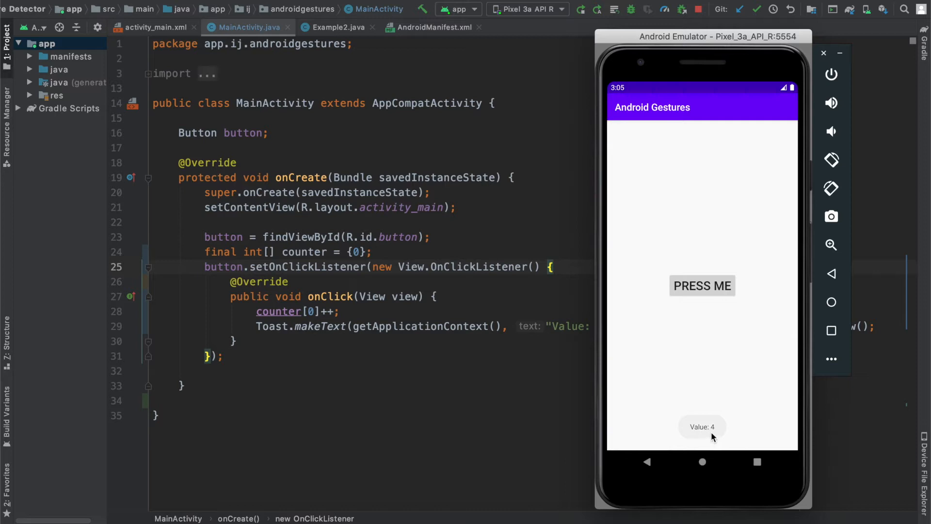
left_click(702, 286)
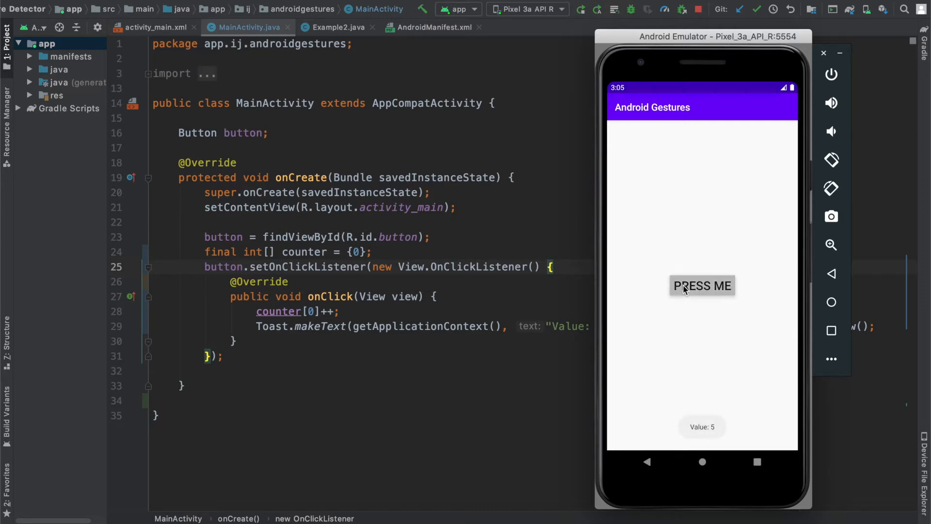
left_click(702, 286)
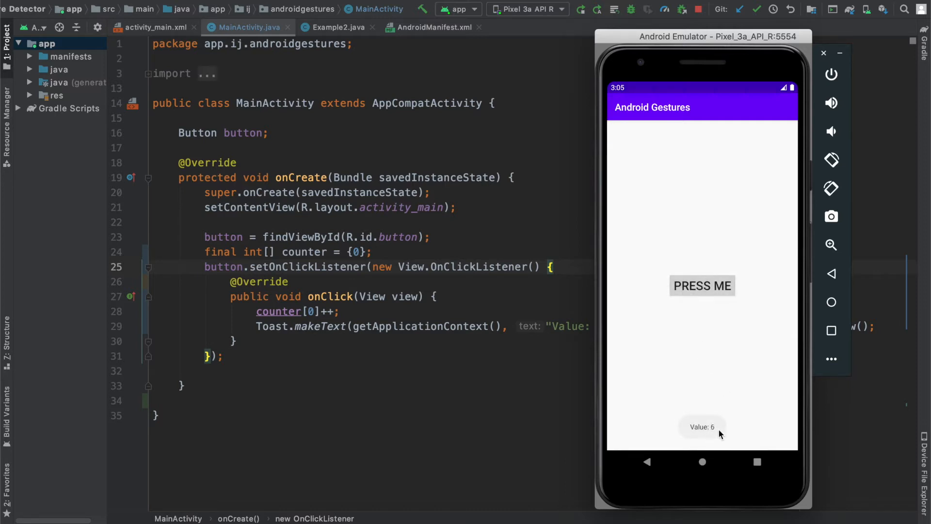
left_click(702, 286)
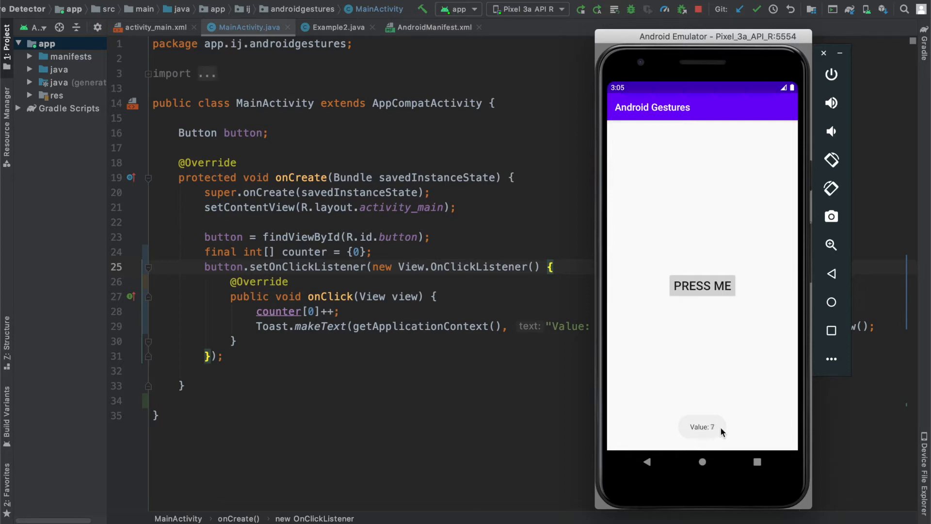
left_click(701, 285)
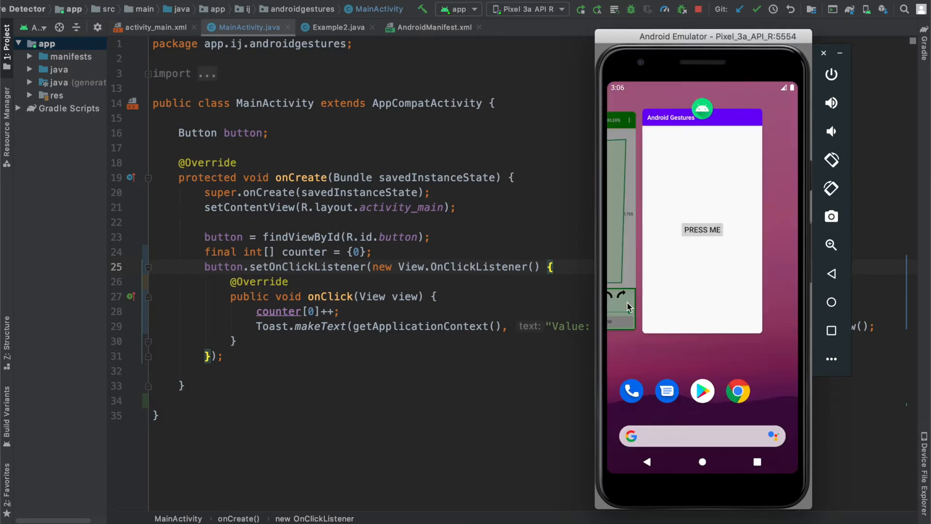
Bring up E-rrigation, narrow the lower sprinkler's angle to 330 and rotate it 45 degrees
left_click(702, 229)
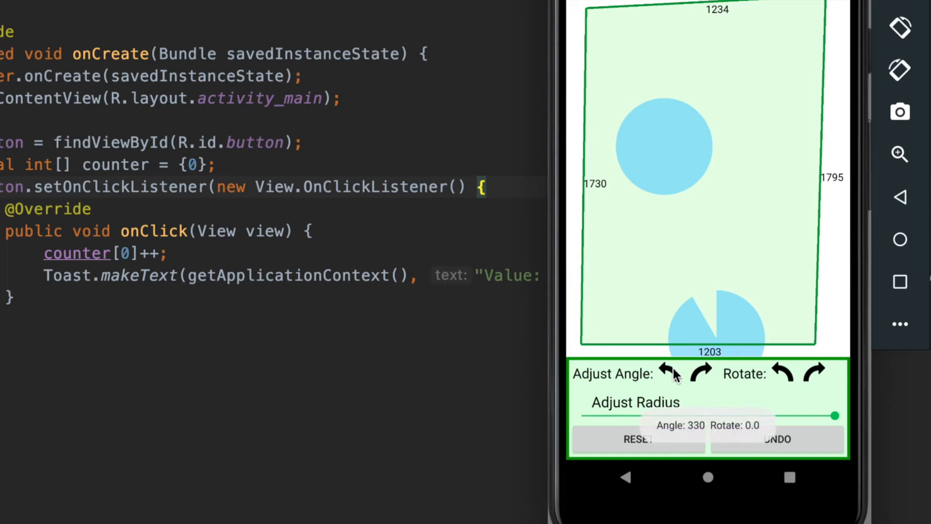
left_click(669, 372)
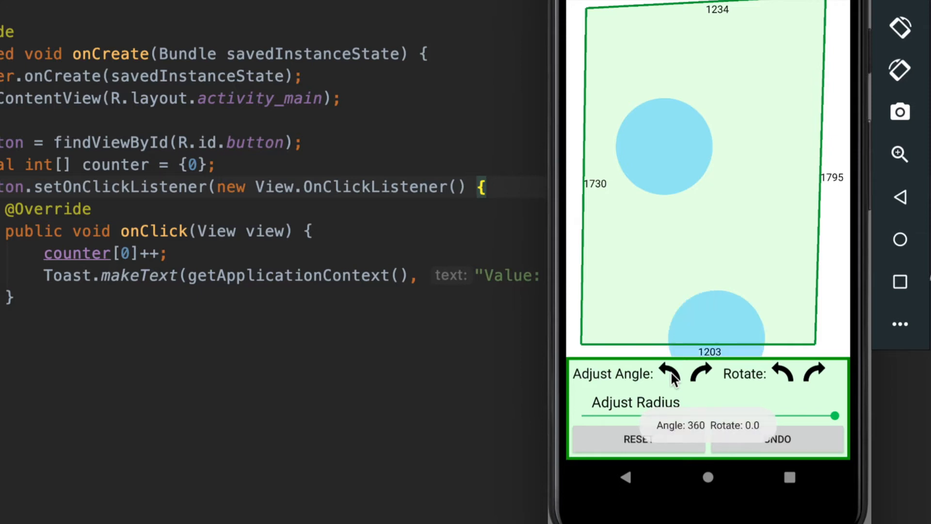
left_click(815, 373)
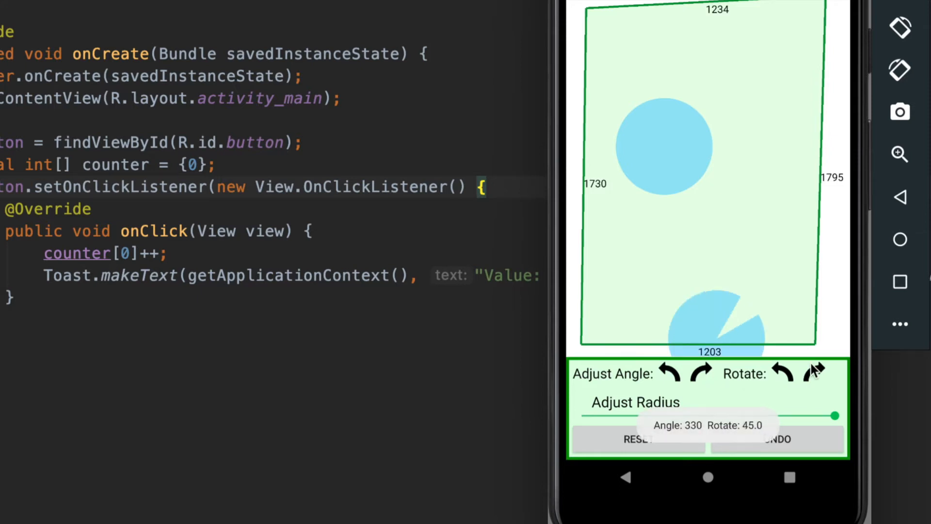
left_click(814, 373)
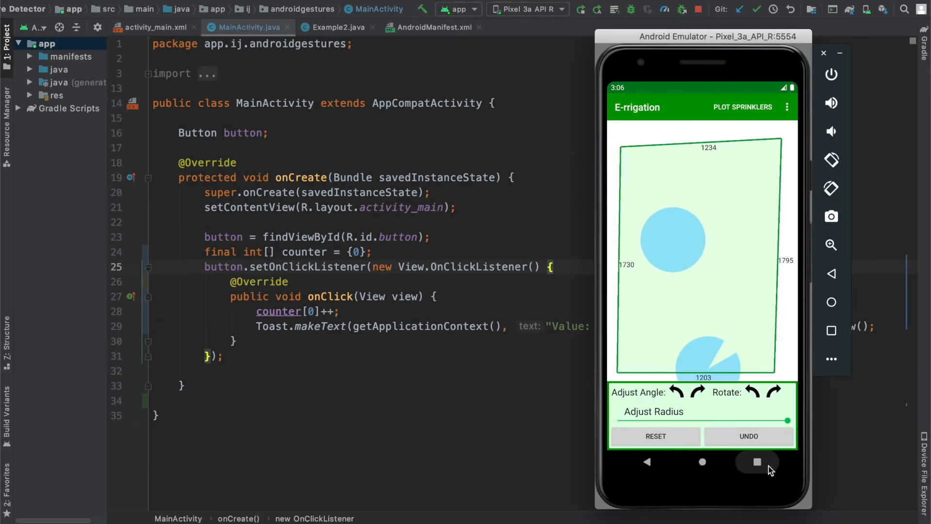
Return to the code and declare the field 'Toast t;' and a private makeToast(String s) method
left_click(757, 462)
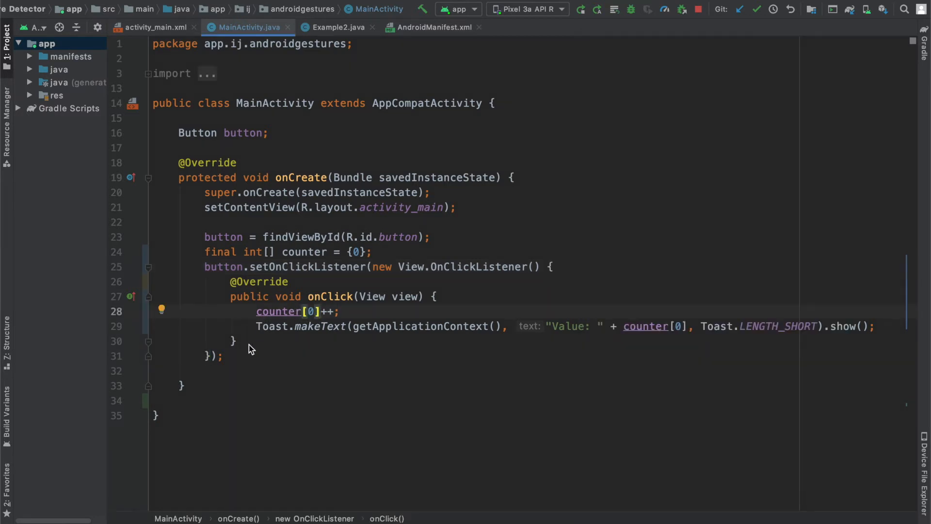
type("pri")
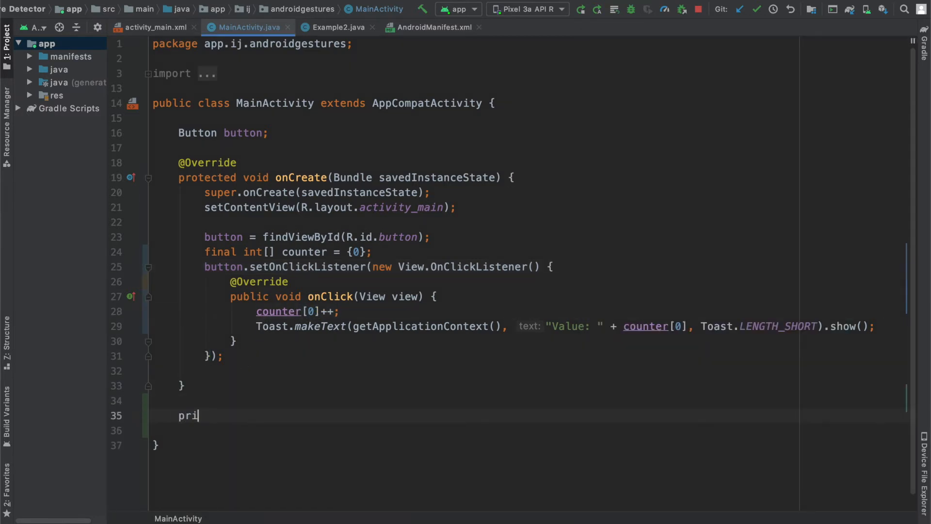
type("vate void makeToast(String")
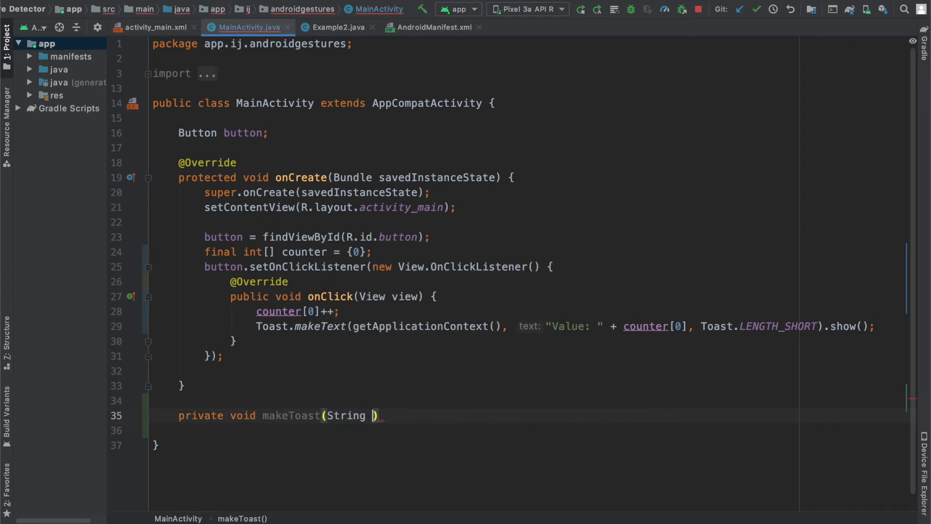
type("s){")
type("t =")
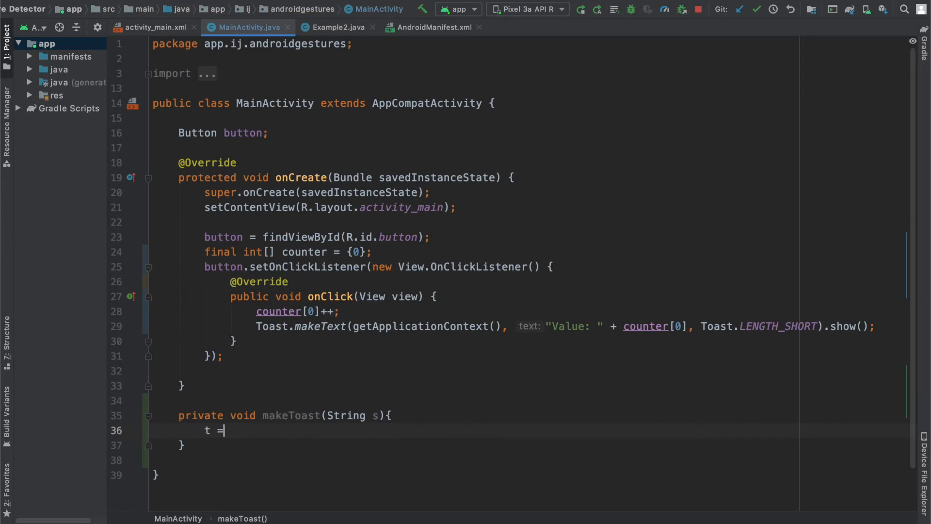
key("backspace")
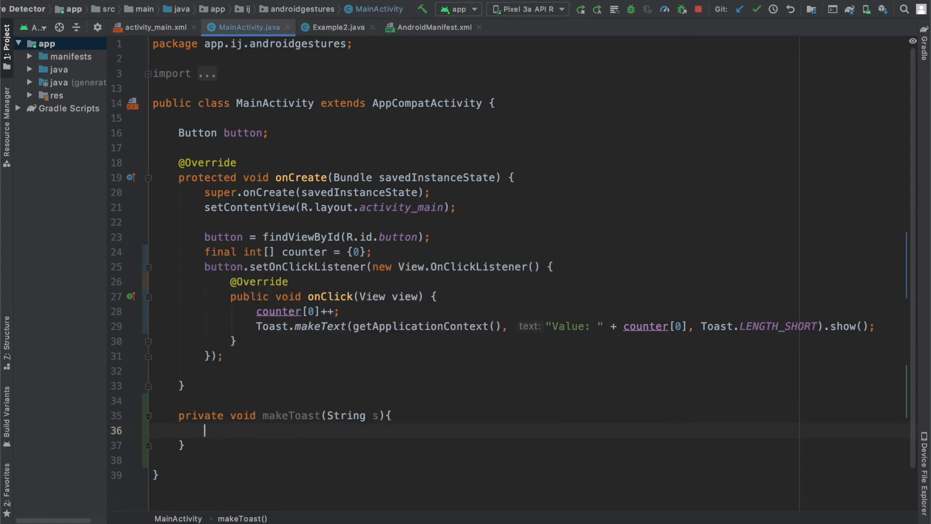
type("Toast t;")
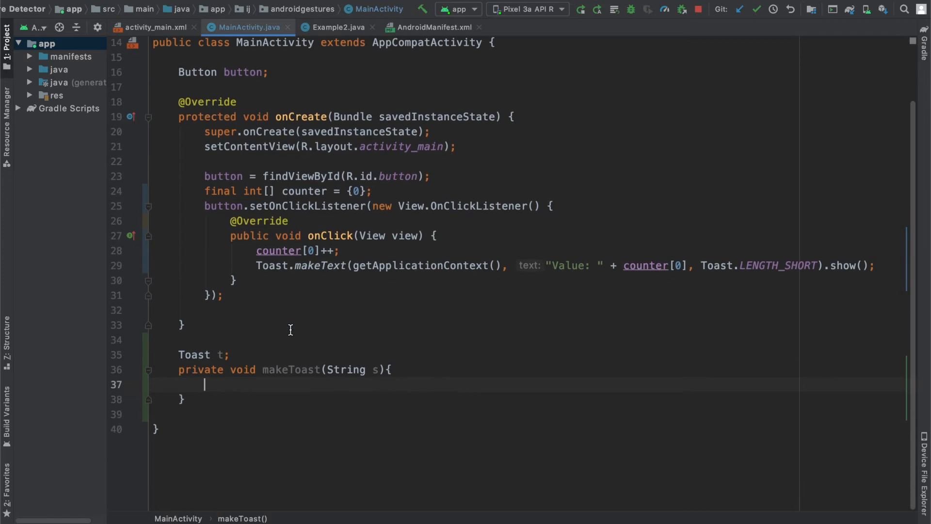
Assign t = Toast.makeText(getApplicationContext(), s, Toast.LENGTH_SHORT) inside makeToast
type("t =")
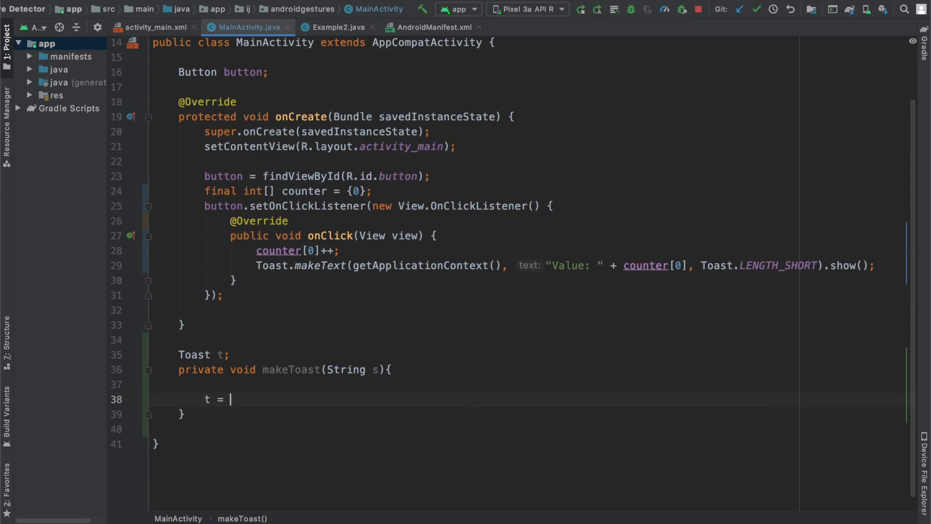
type("Tosat")
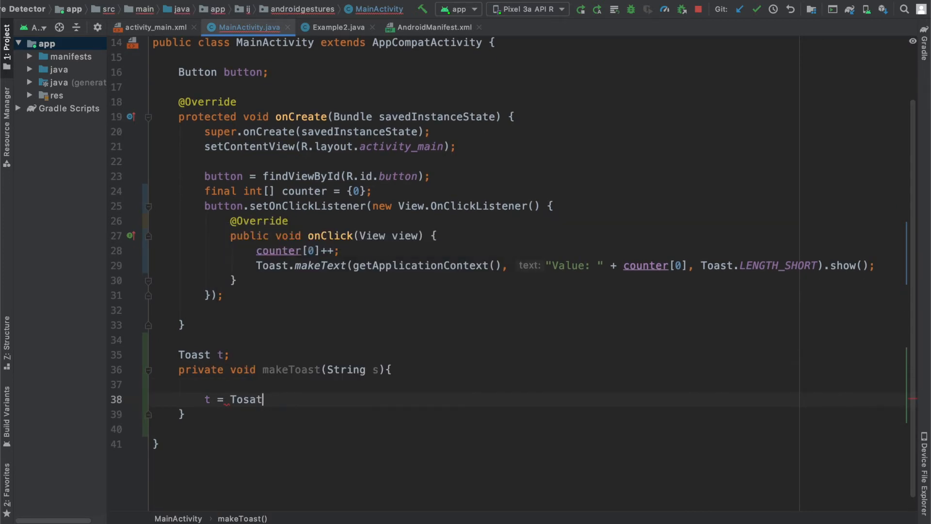
type("Toast.m")
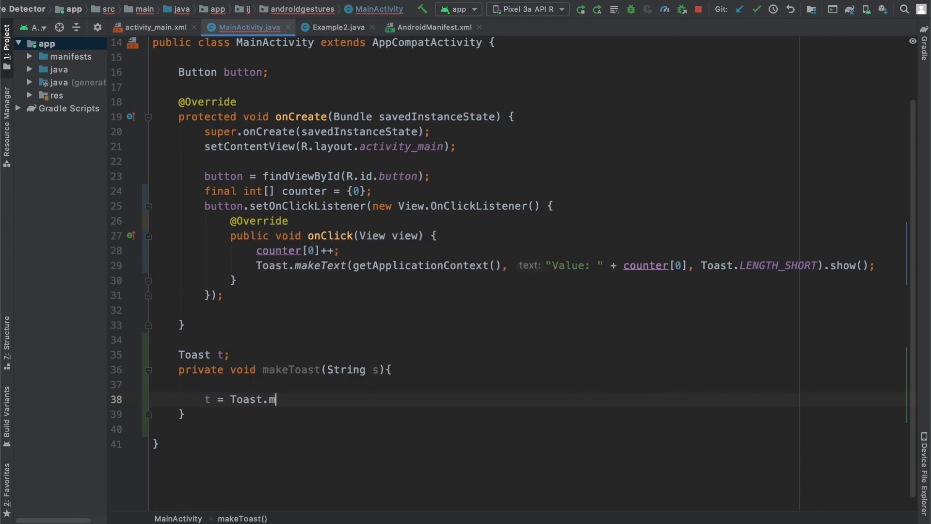
type("akeText(getApplicationContext(), s, Toast.")
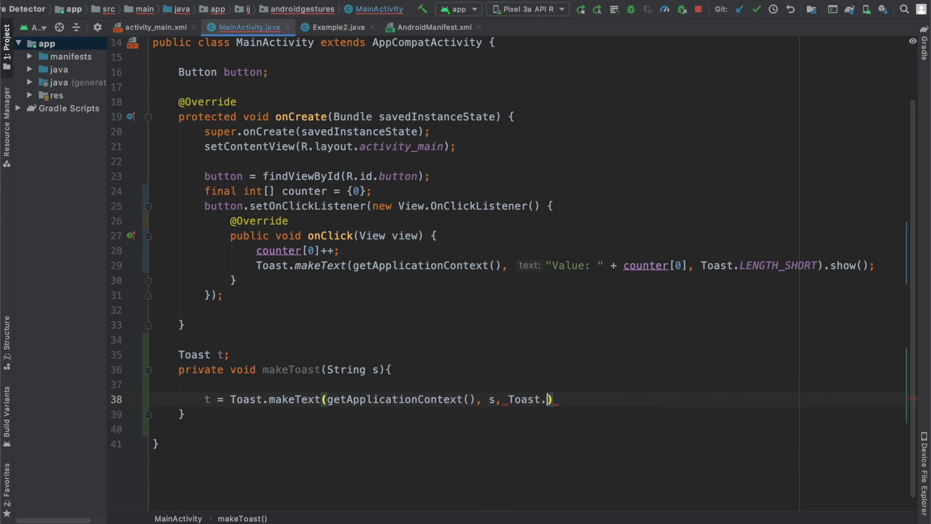
type("LENGTH_SHORT")
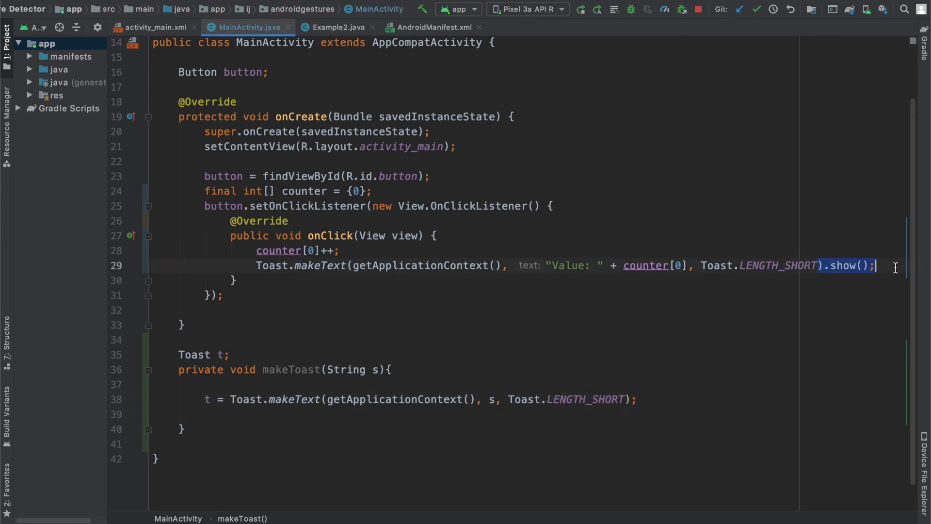
Insert 'if(t != null) t.cancel();' at the top of makeToast
left_click(204, 384)
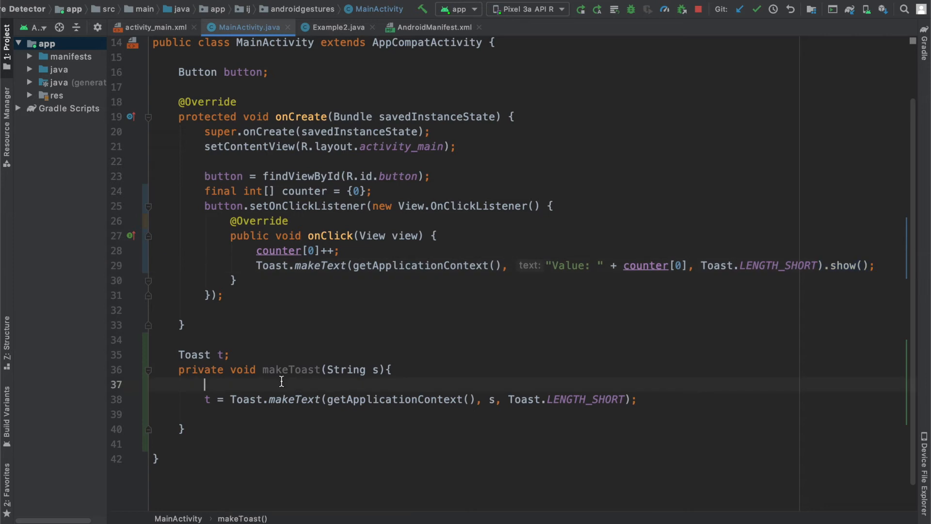
type("if(t")
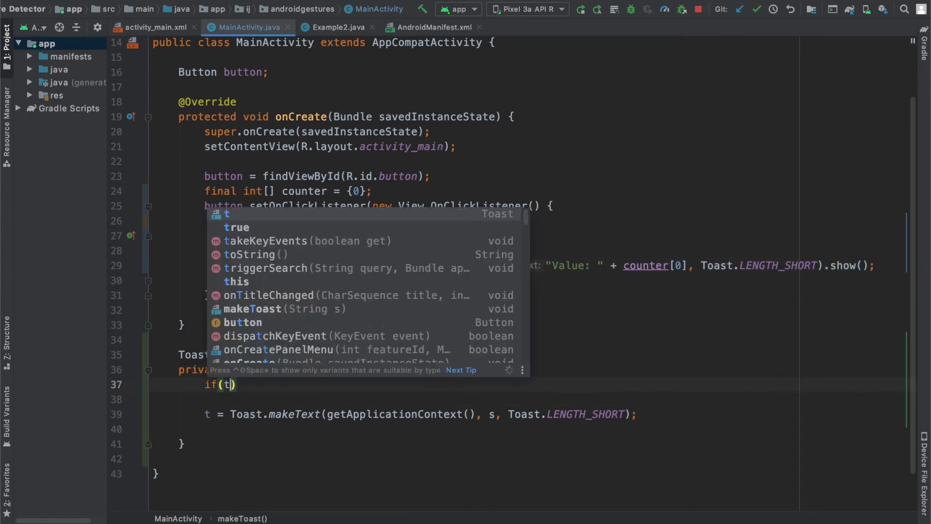
type("!= nu")
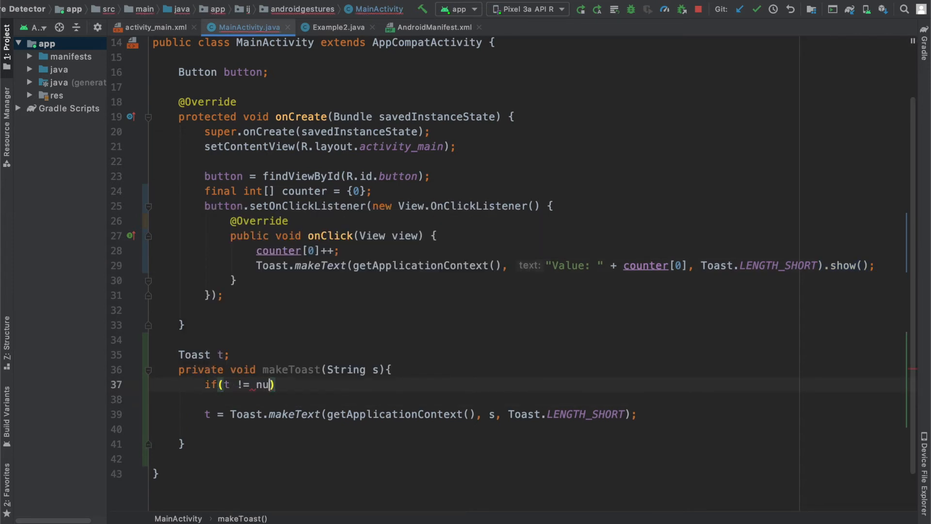
type("t.canc")
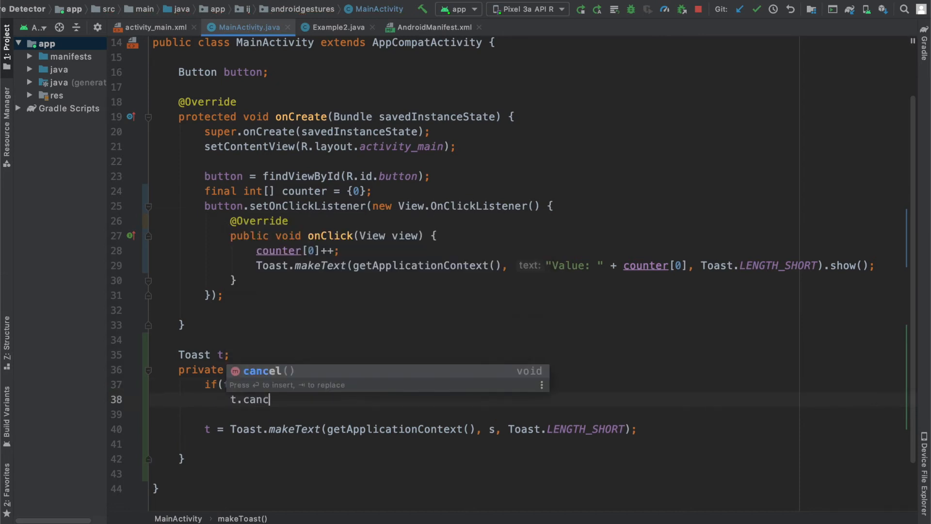
key("Enter")
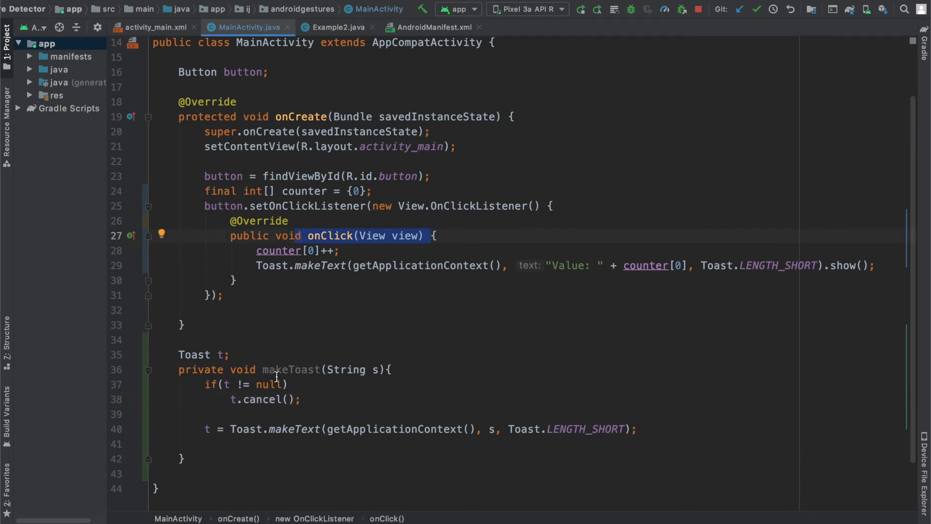
mouse_move(241, 399)
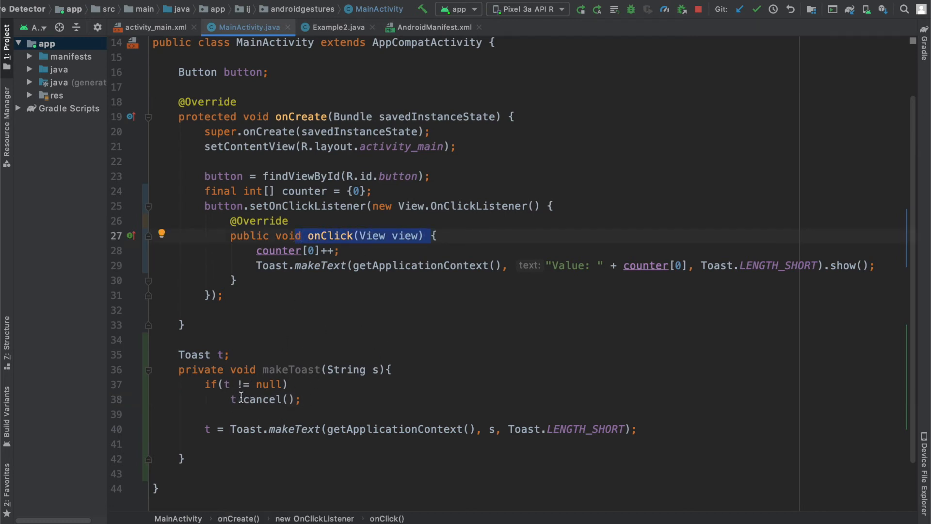
left_click(265, 400)
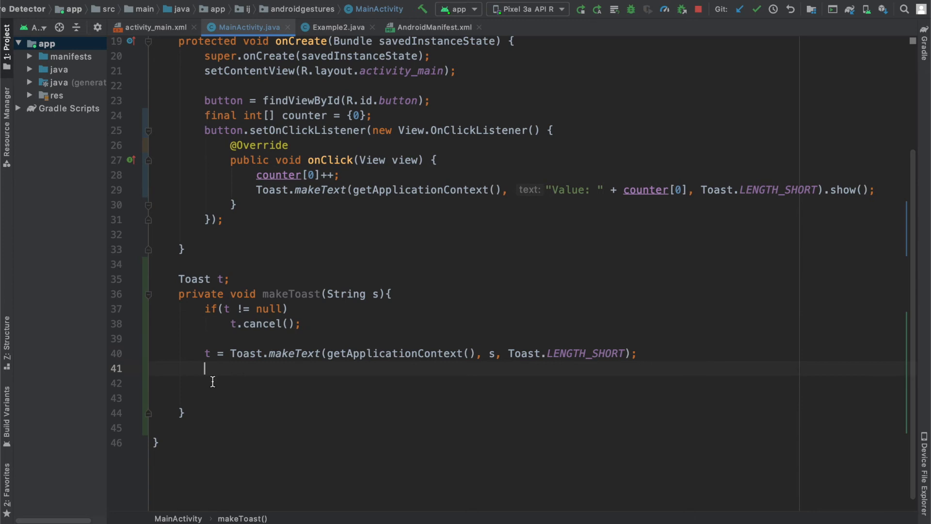
Add t.show() to makeToast and replace onClick's makeText call with makeToast("Value: " + counter[0])
type("t.show();")
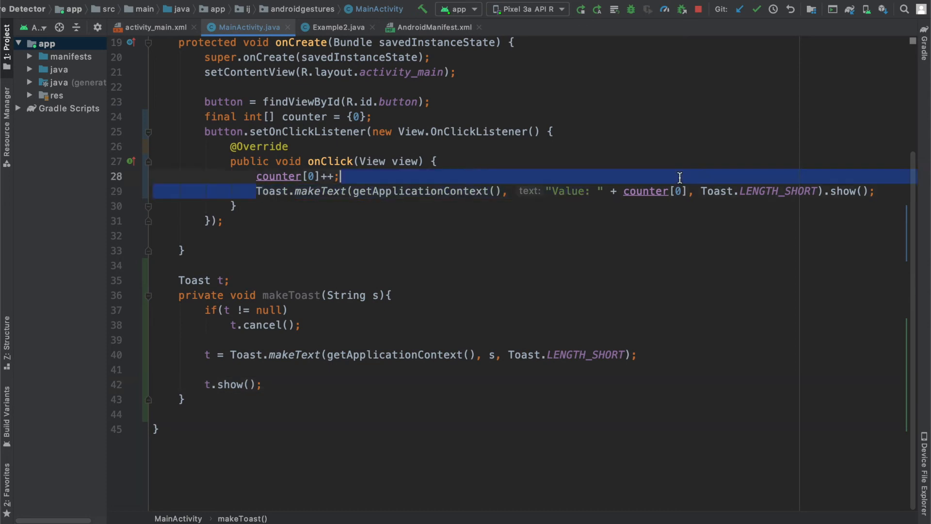
key("Delete")
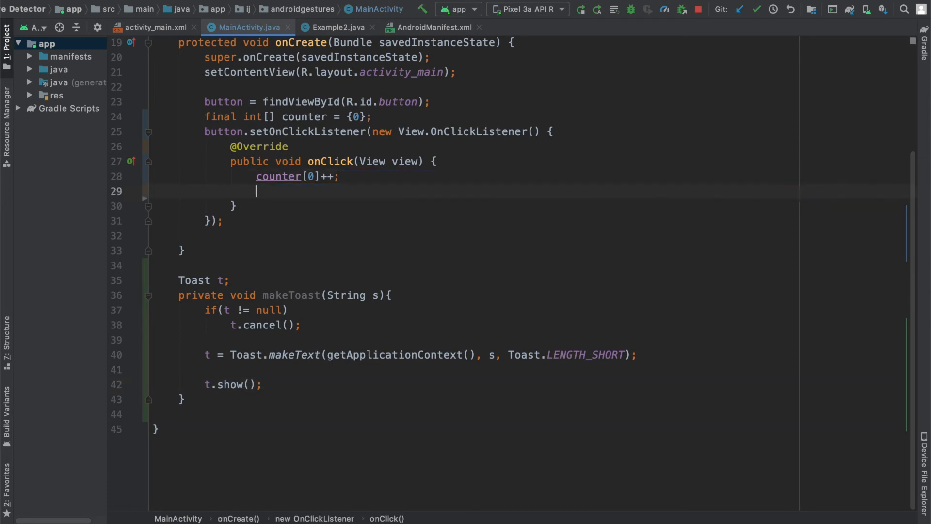
type("makeToast(counter[]);")
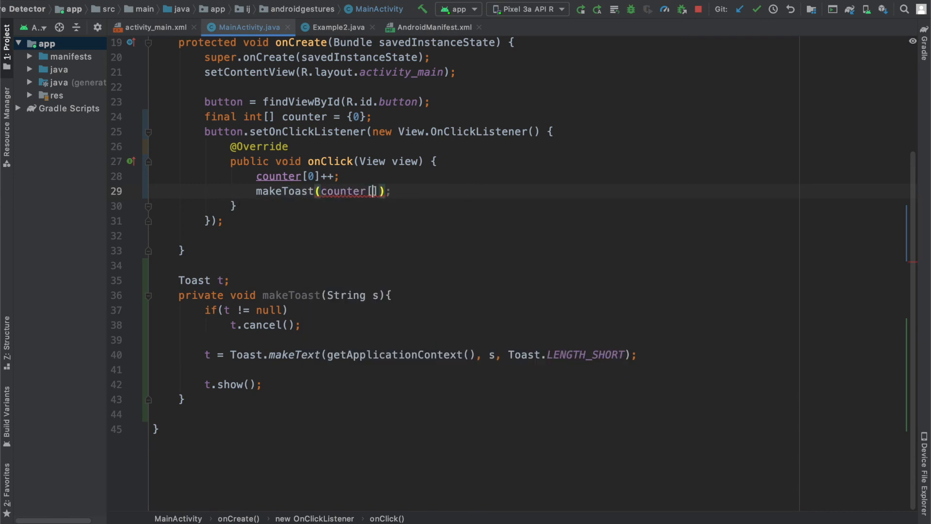
type("0")
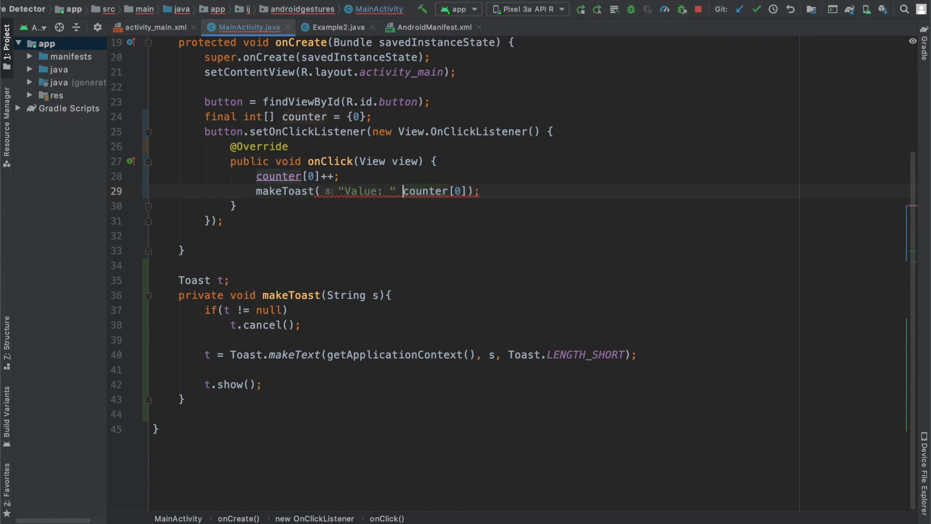
type("+")
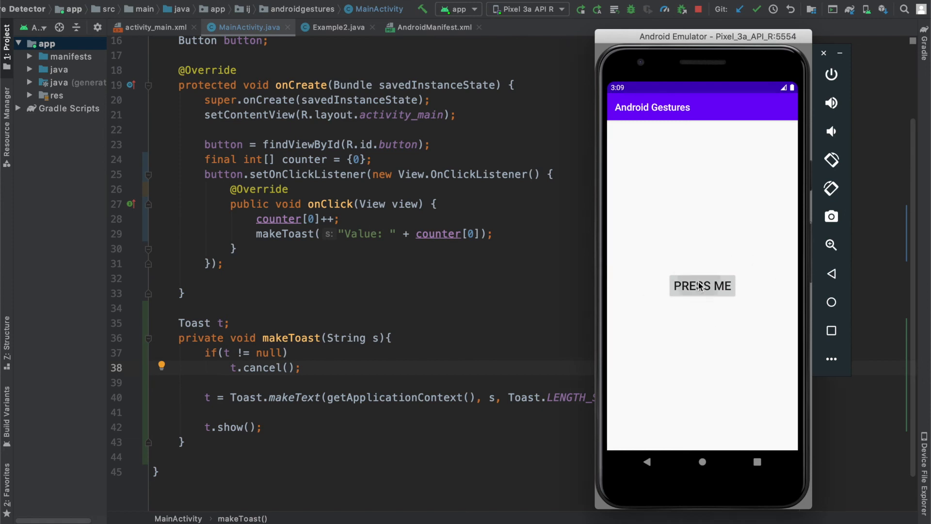
Rapidly press PRESS ME, with each toast replacing the last up to Value: 9
left_click(702, 286)
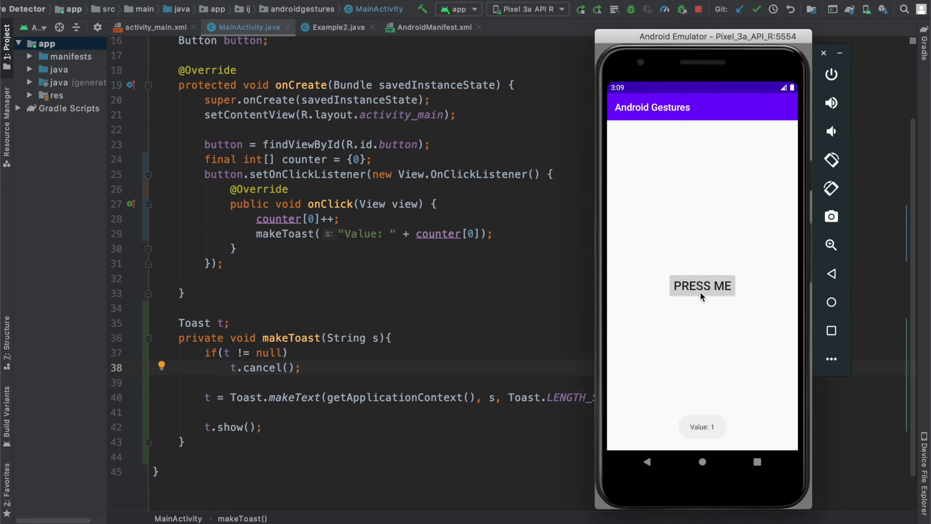
left_click(702, 285)
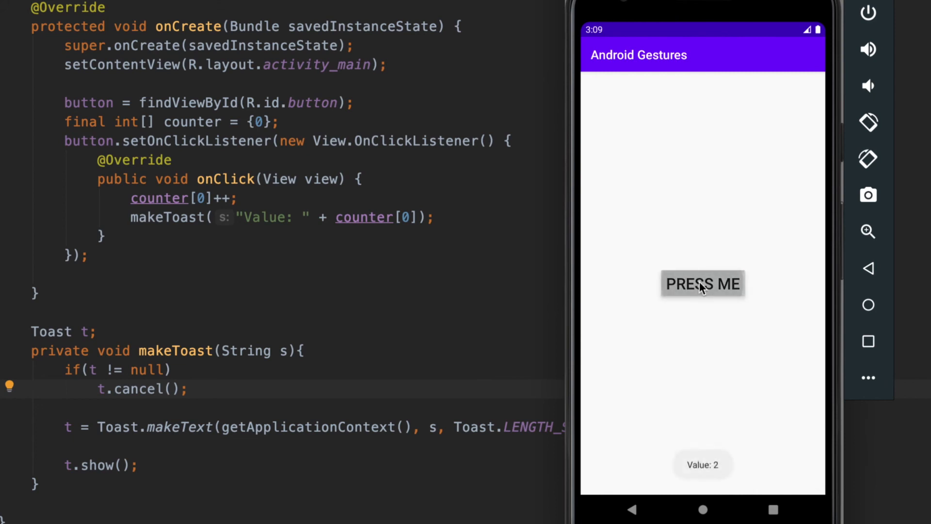
left_click(703, 284)
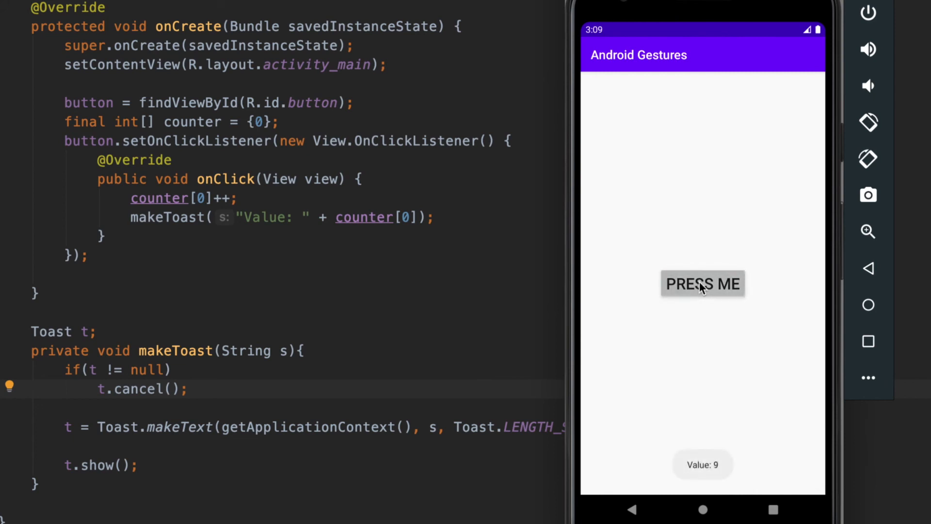
left_click(703, 283)
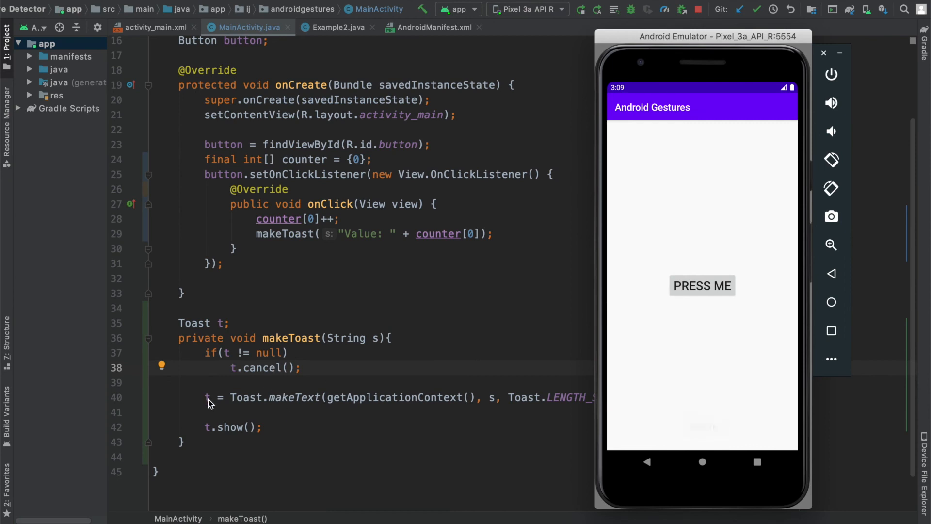
left_click(702, 286)
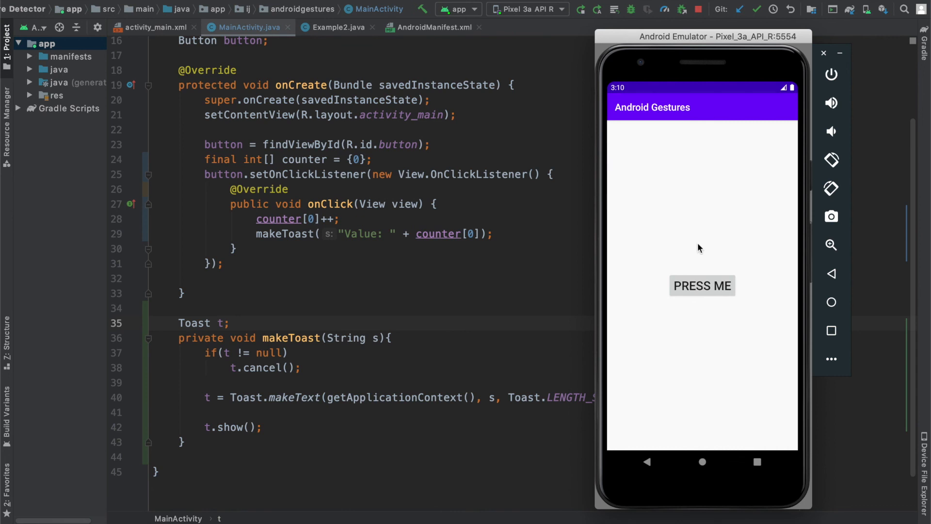
mouse_move(266, 374)
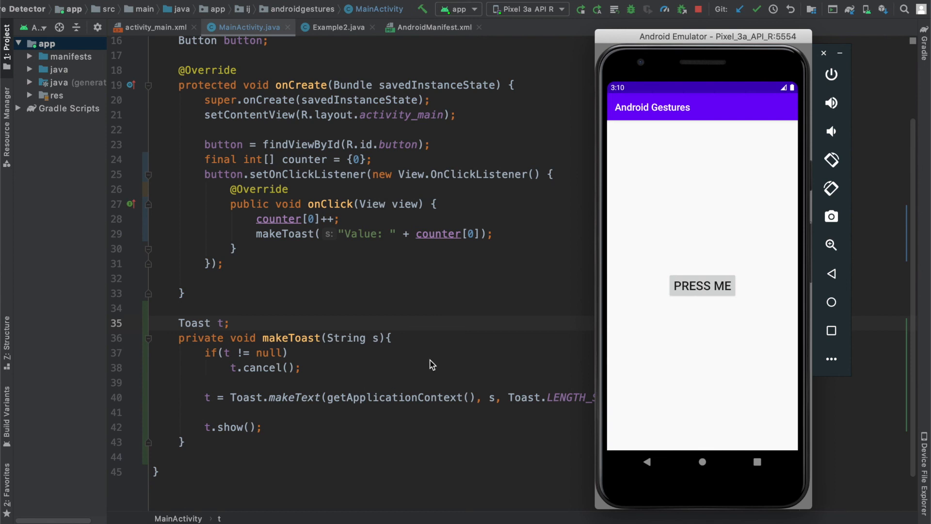
mouse_move(501, 352)
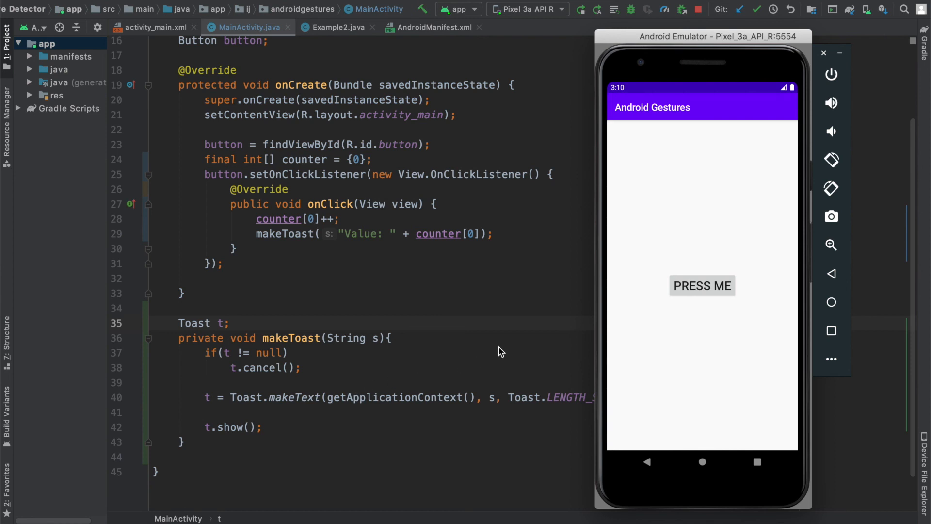